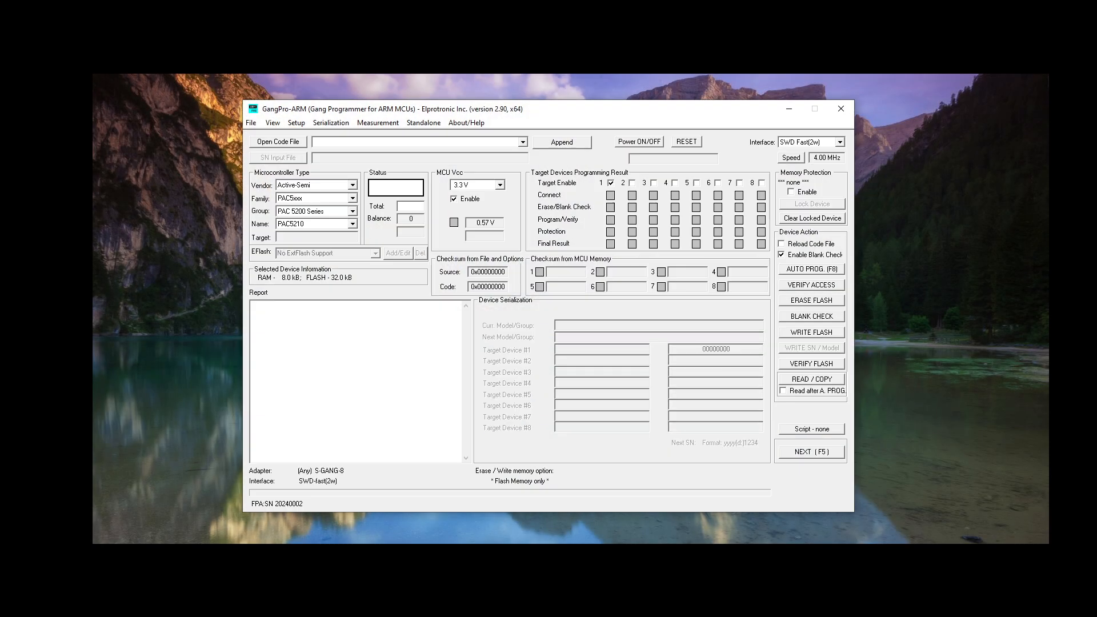
# Select GigaDevice GD32F425RE as the target microcontroller
pyautogui.click(353, 184)
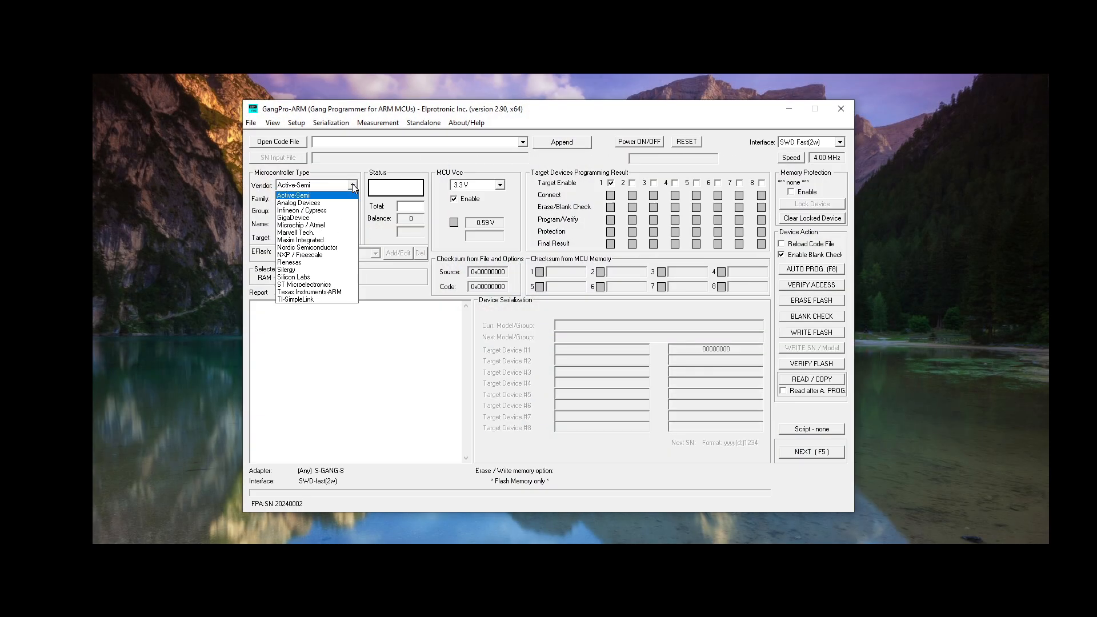
pyautogui.click(293, 217)
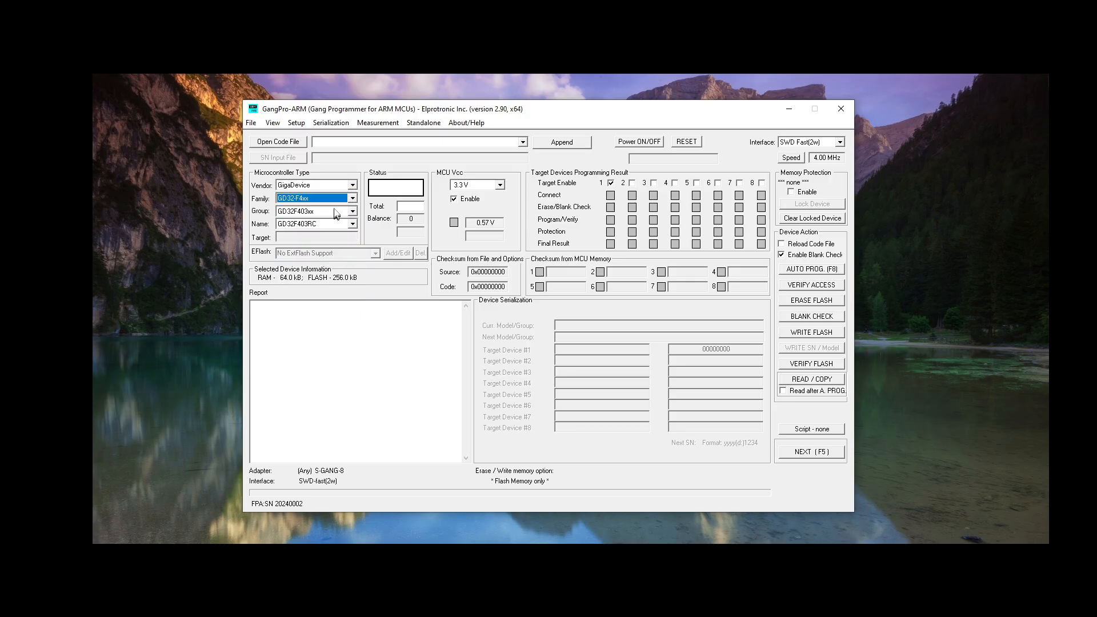
pyautogui.click(353, 211)
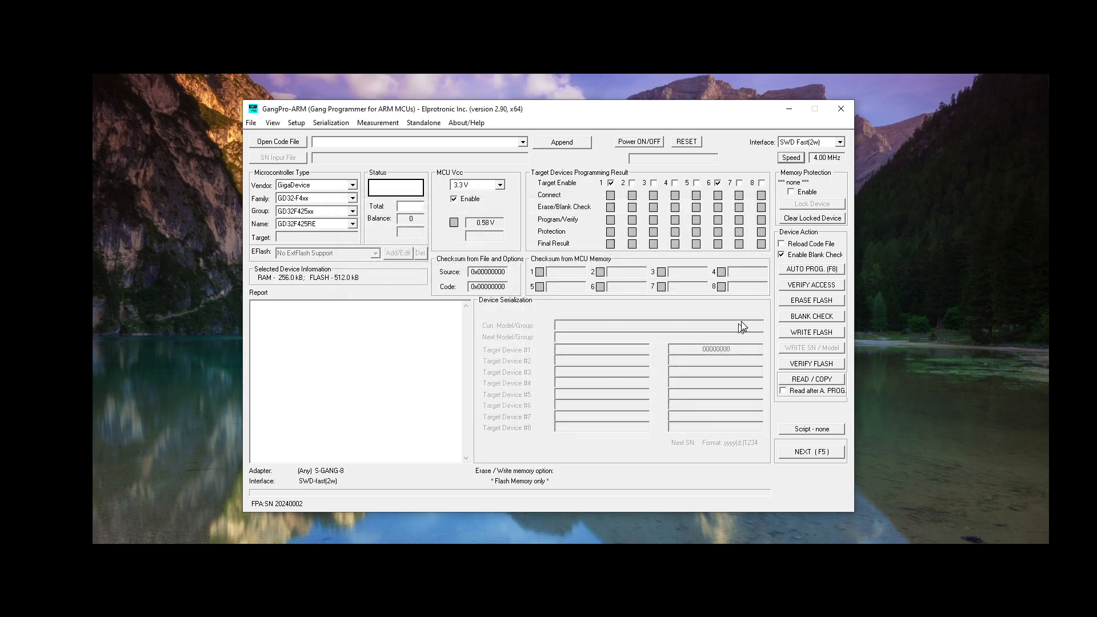
# Verify access to targets 1 and 6 until Pass, then bring up the code file chooser
pyautogui.click(810, 284)
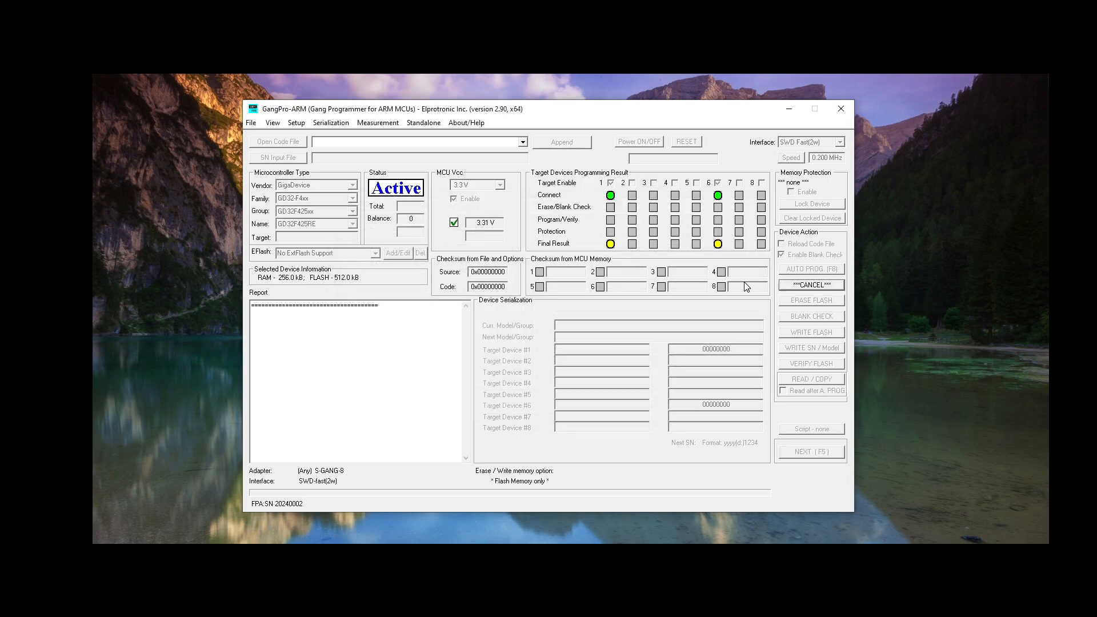
pyautogui.moveTo(639, 281)
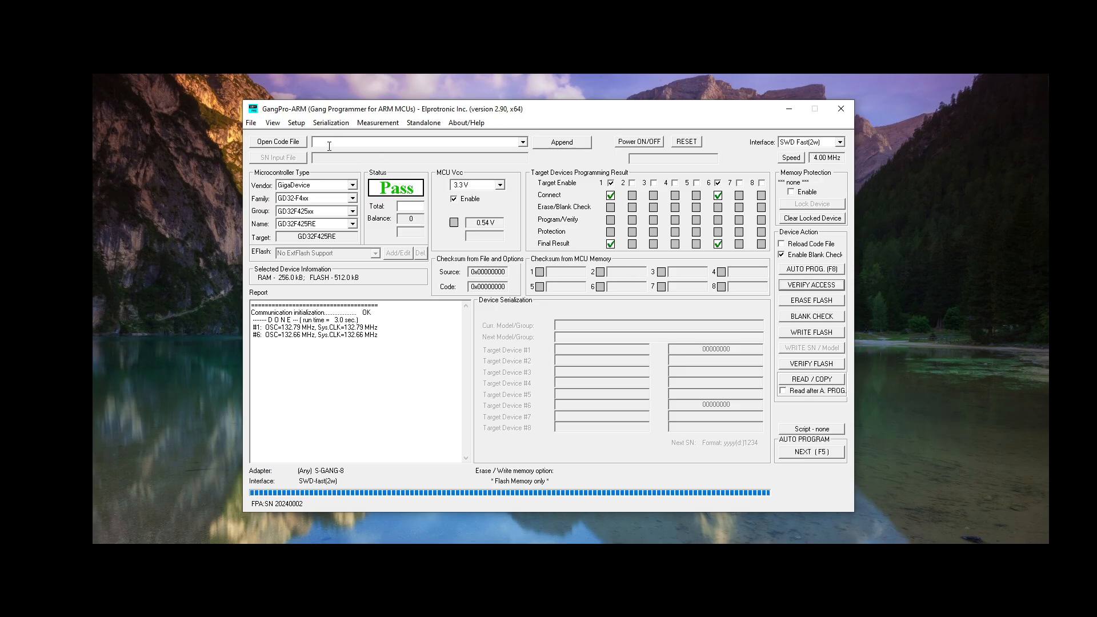
pyautogui.click(278, 141)
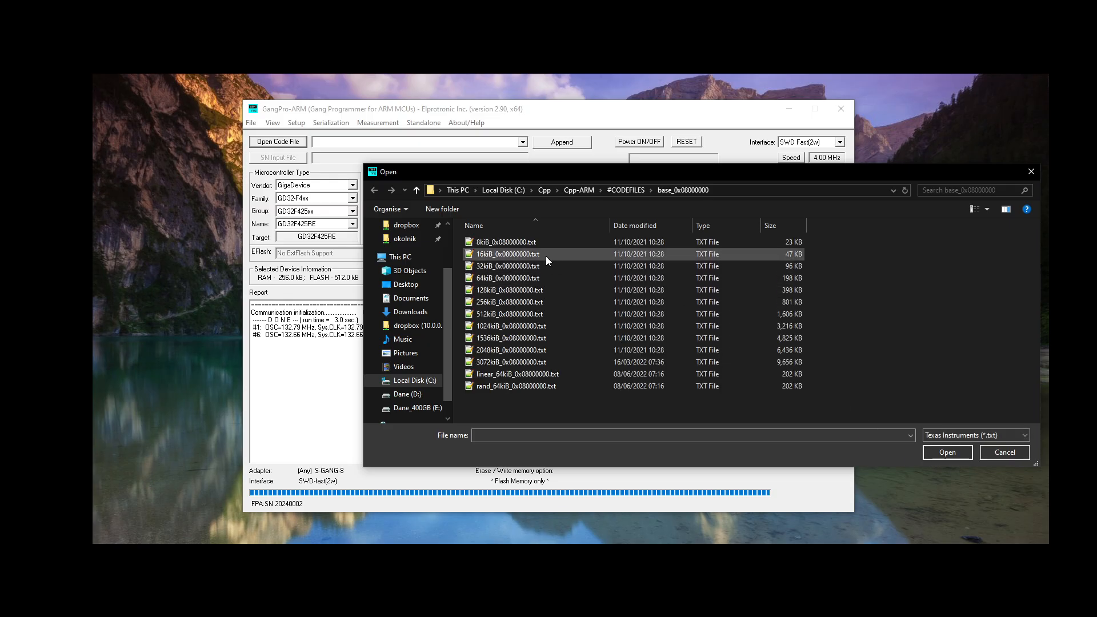
# Load 16kiB_0x08000000.txt and auto-program targets 1 and 6 with checksum 0x075E60A3
pyautogui.doubleClick(506, 254)
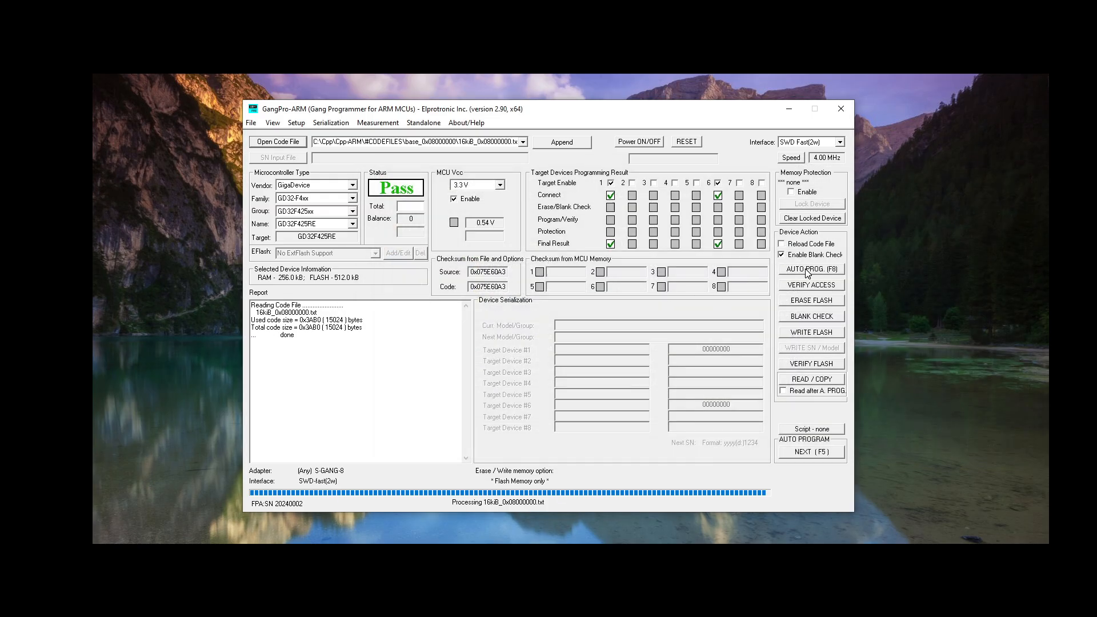
pyautogui.click(811, 269)
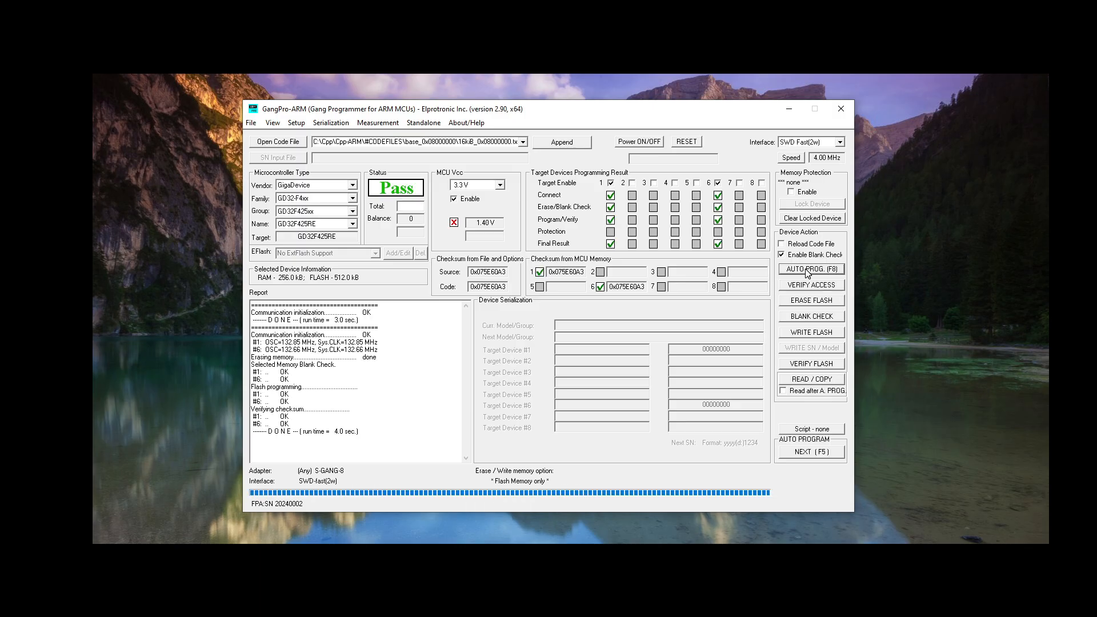
pyautogui.click(423, 123)
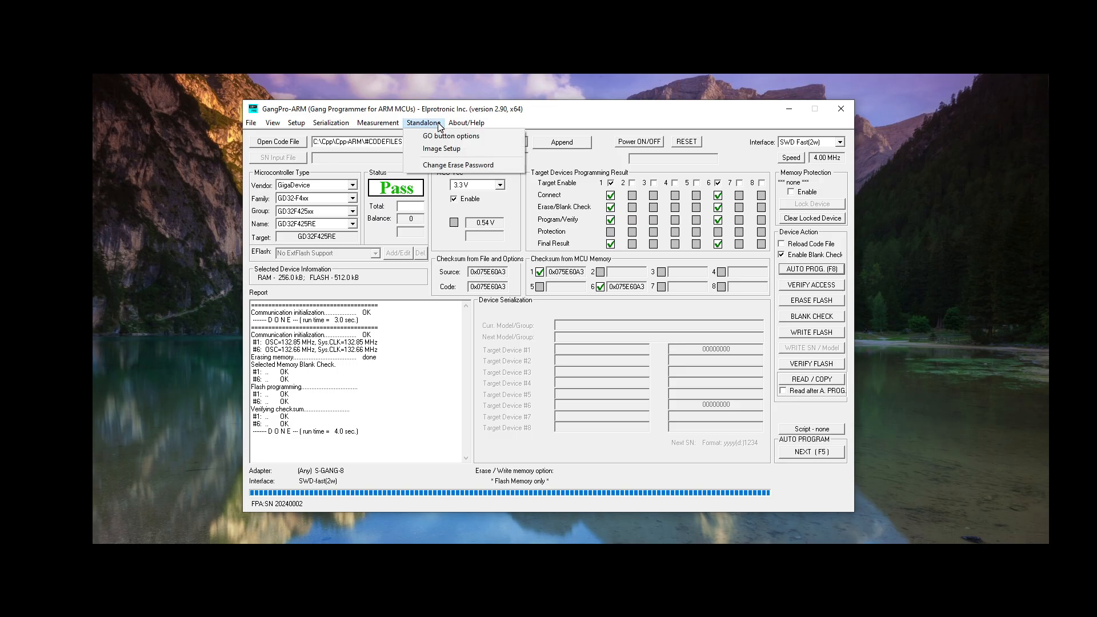
# Create the standalone image from Image Setup and save it to the programmer
pyautogui.click(441, 149)
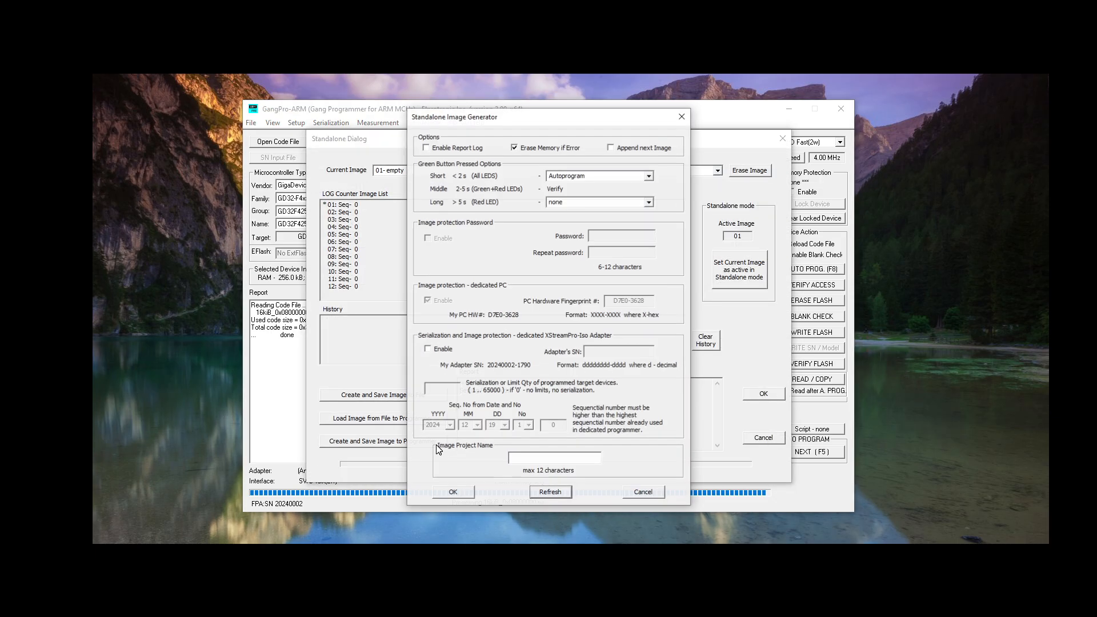
pyautogui.click(452, 491)
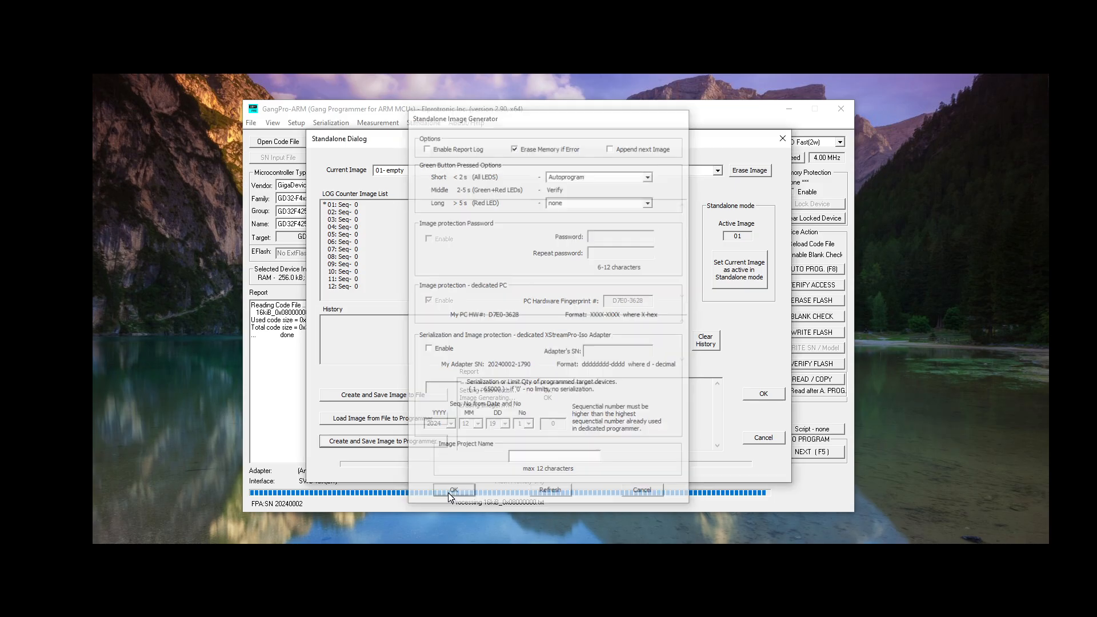
pyautogui.click(452, 489)
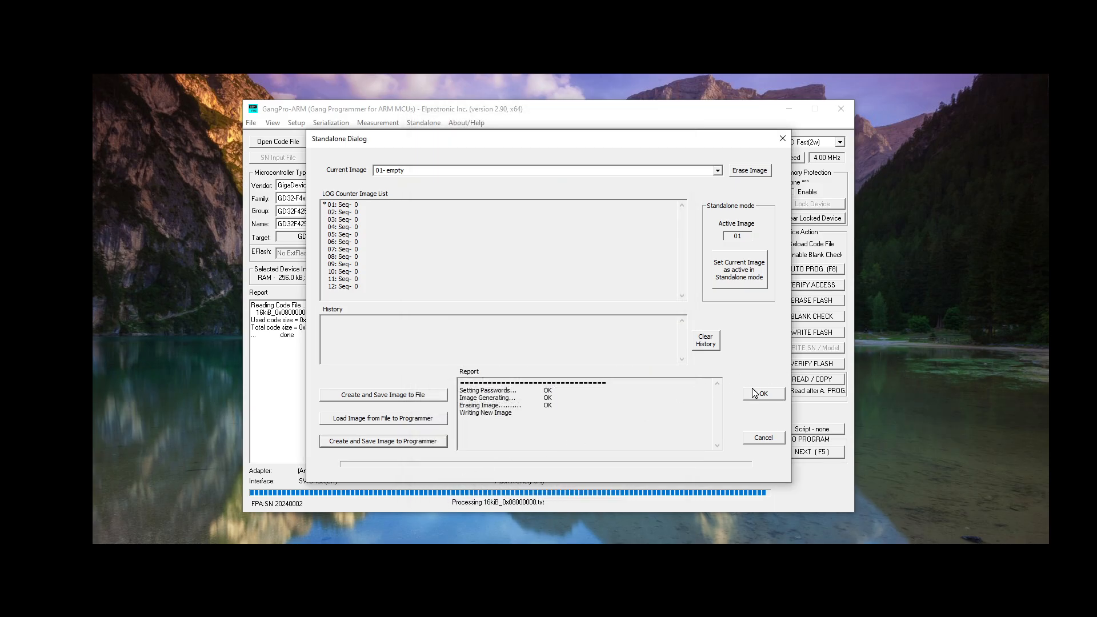
pyautogui.click(762, 393)
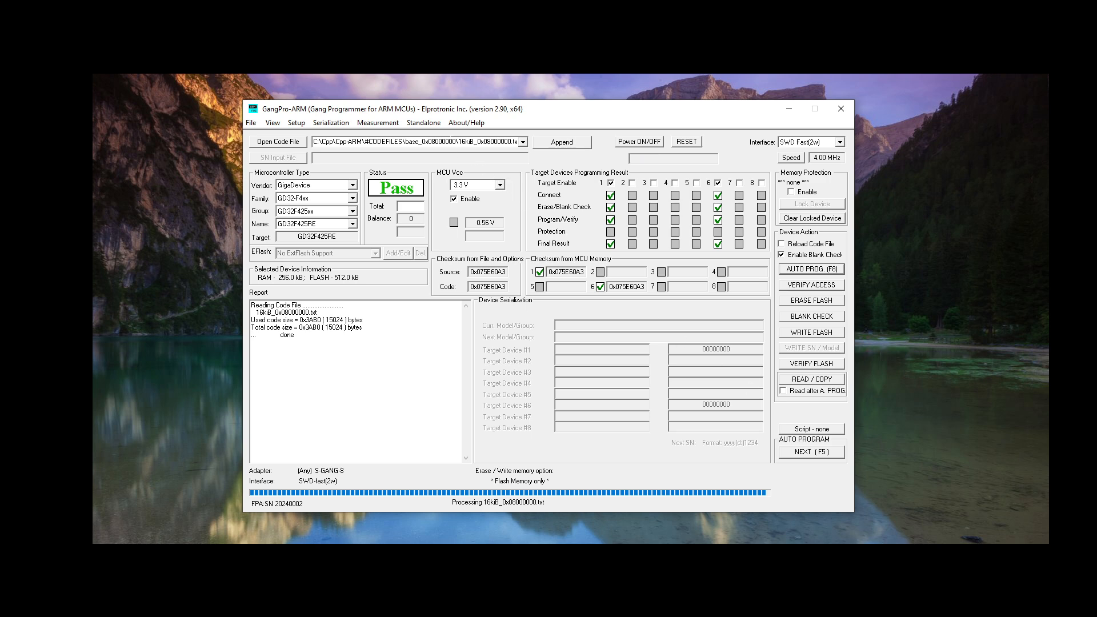
pyautogui.click(423, 122)
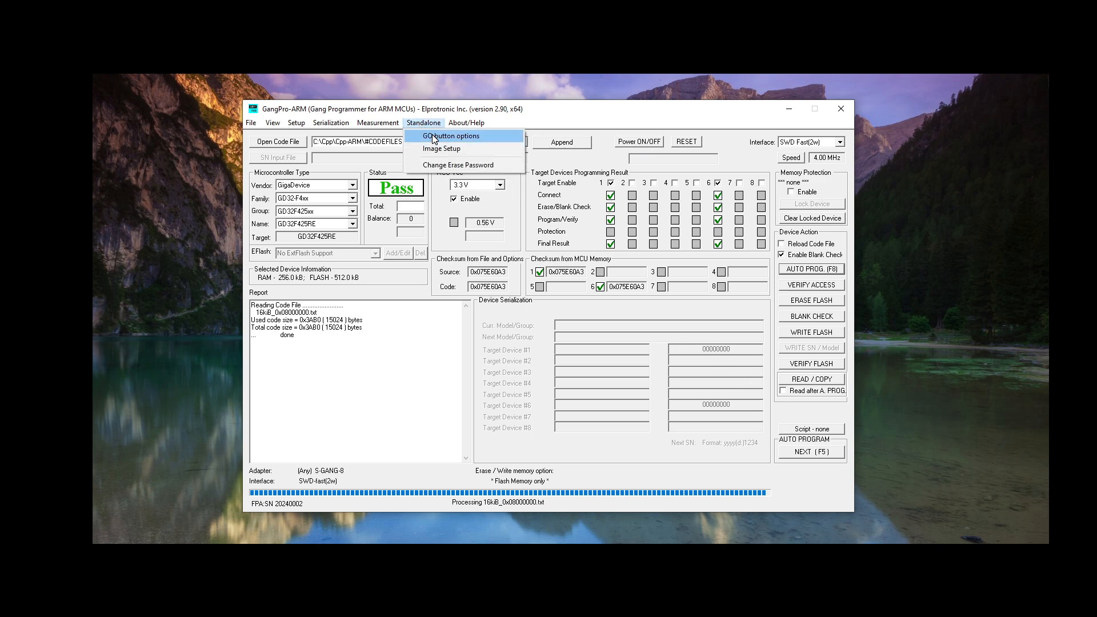
# Tick Standalone mode Enable in the GO button options and confirm with OK
pyautogui.click(451, 136)
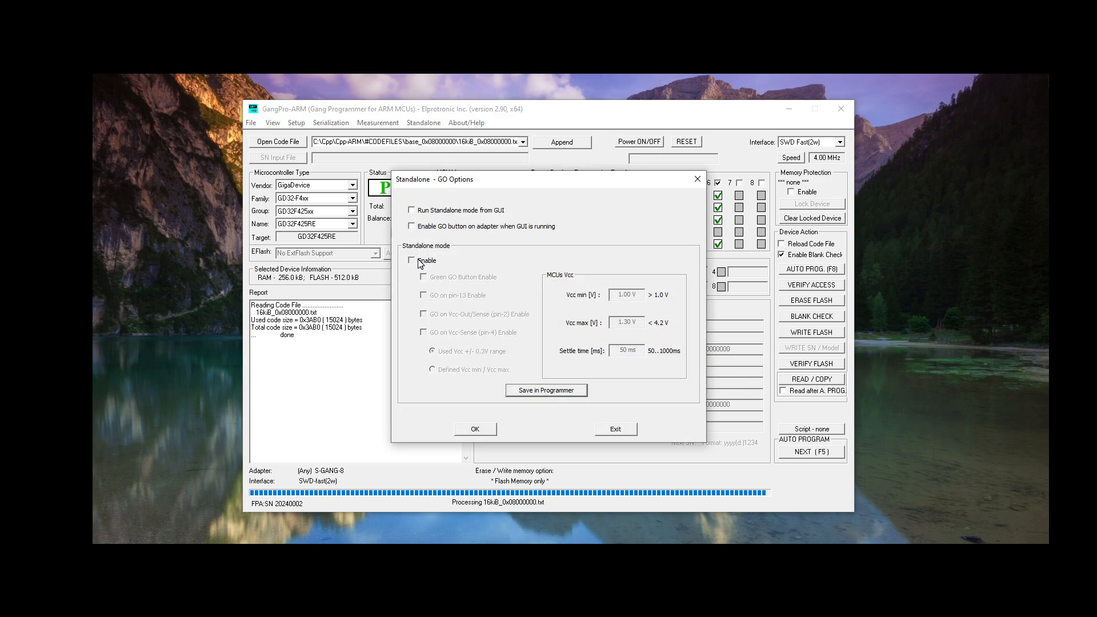
pyautogui.click(412, 261)
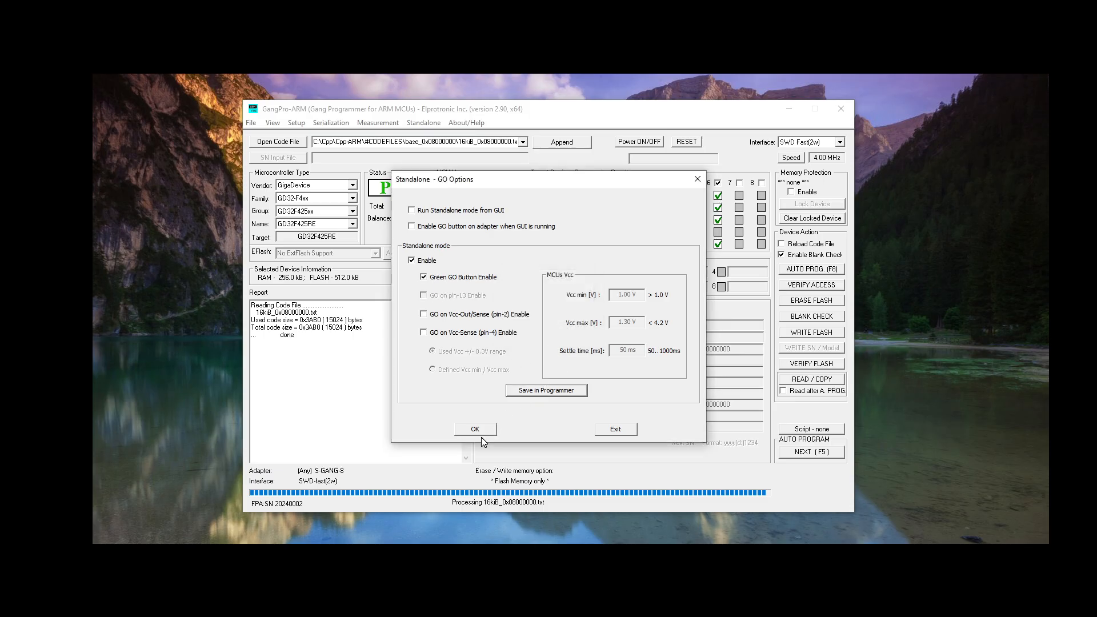
pyautogui.click(474, 429)
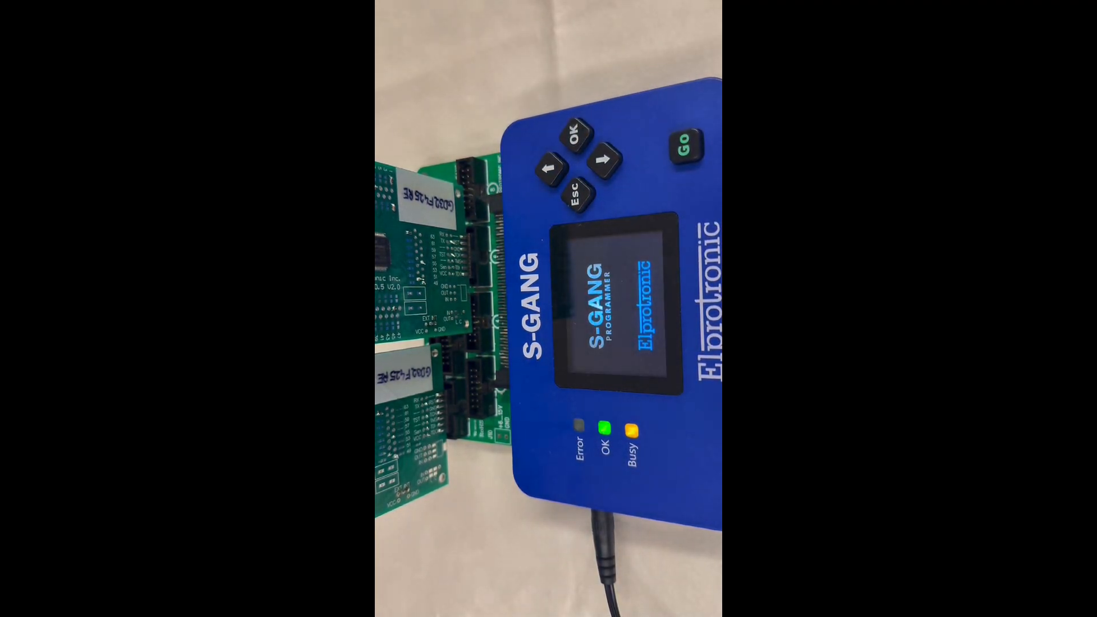
# Press the S-Gang green Go button to program both GD32F425RE boards standalone
pyautogui.click(687, 144)
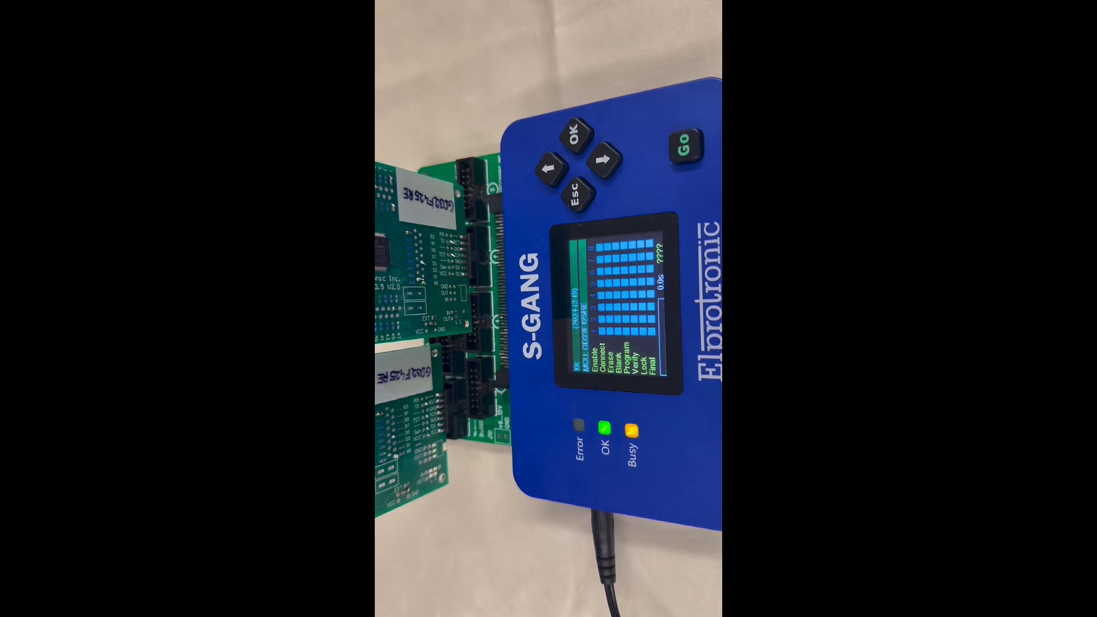